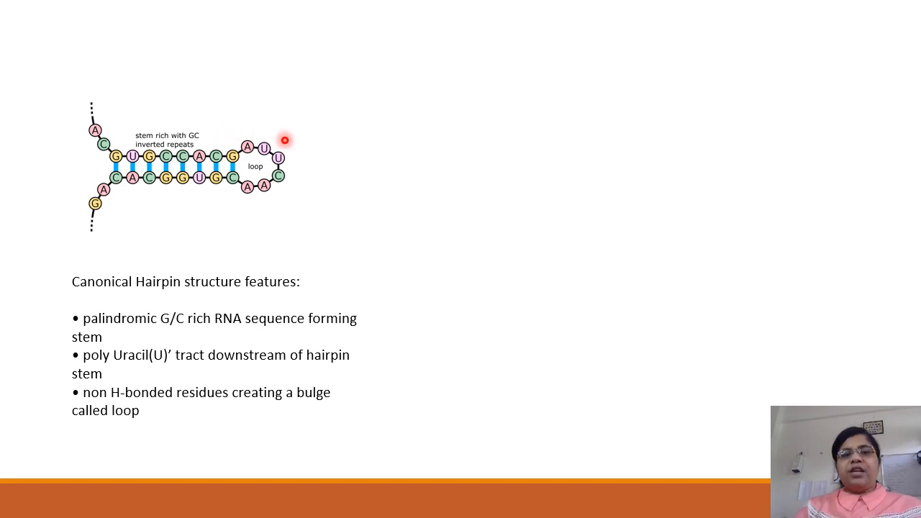
mouse_move(233, 222)
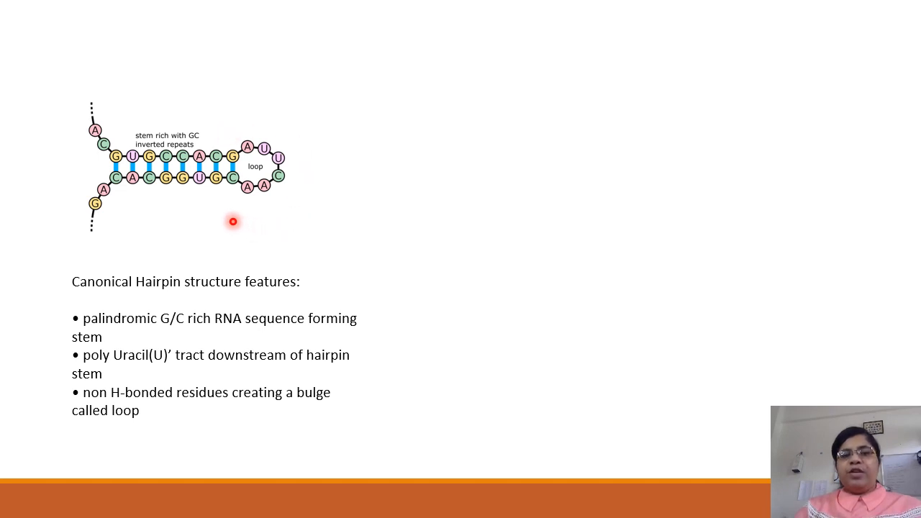
mouse_move(176, 223)
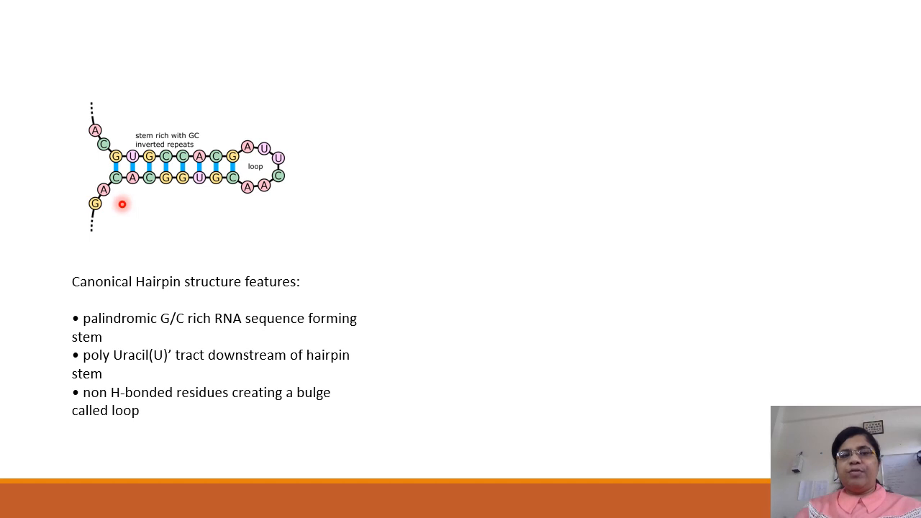
mouse_move(120, 219)
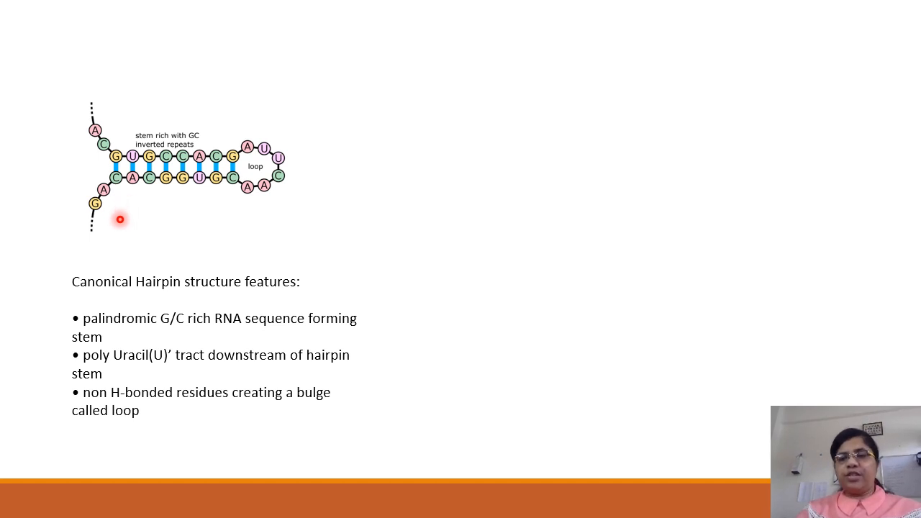
Scroll through the current INTERPIN page before heading to Help.
key("right")
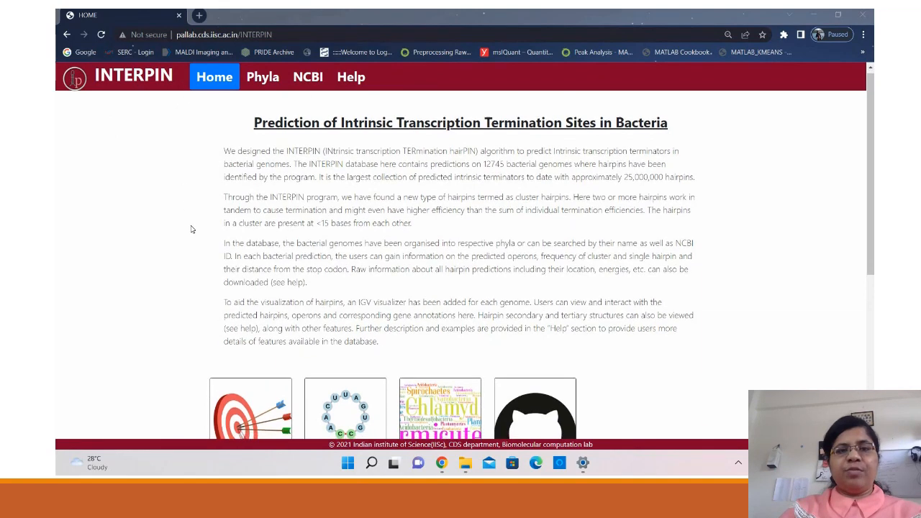
scroll("down", 3)
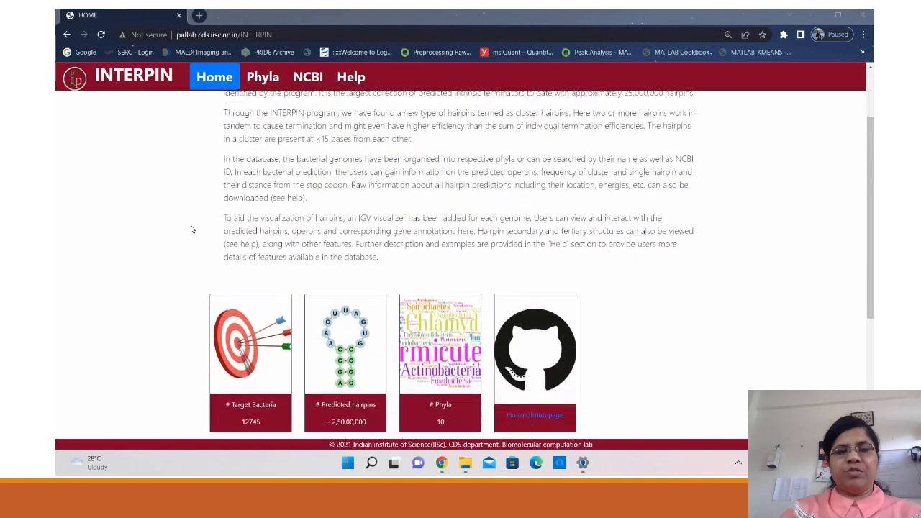
scroll("down", 3)
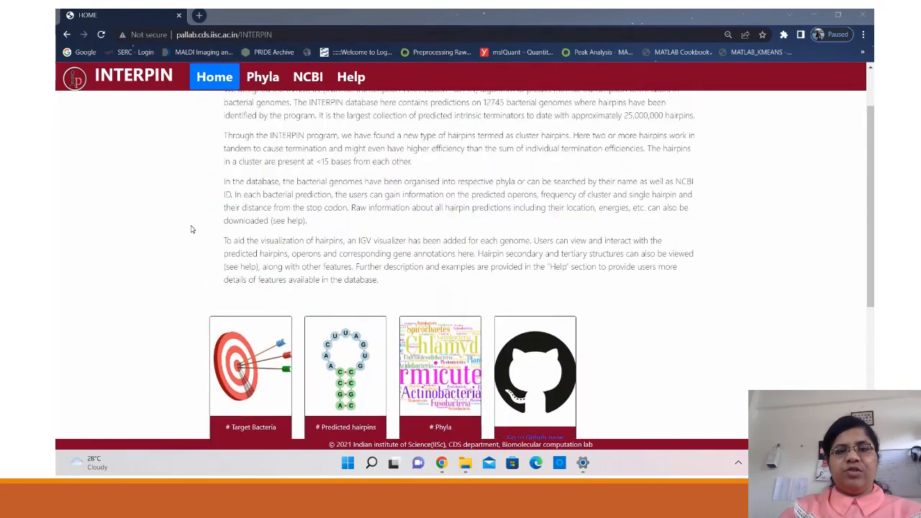
scroll("up", 3)
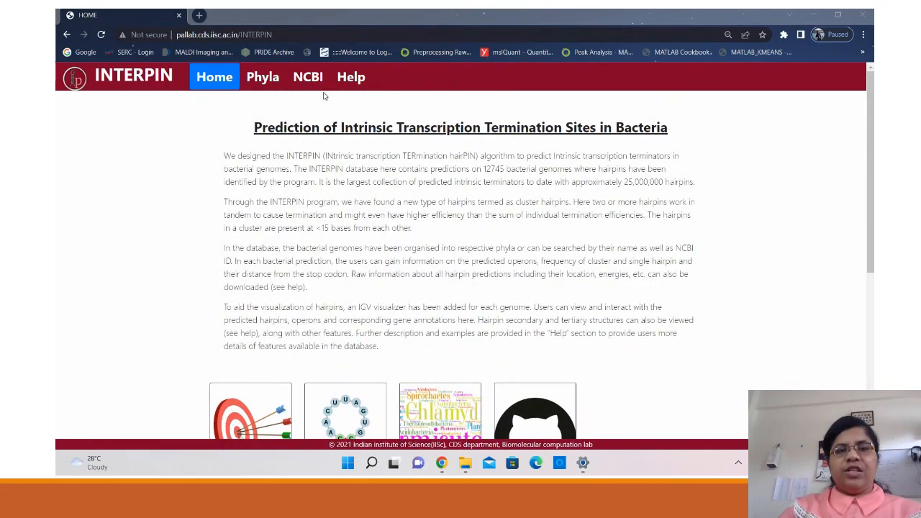
mouse_move(351, 77)
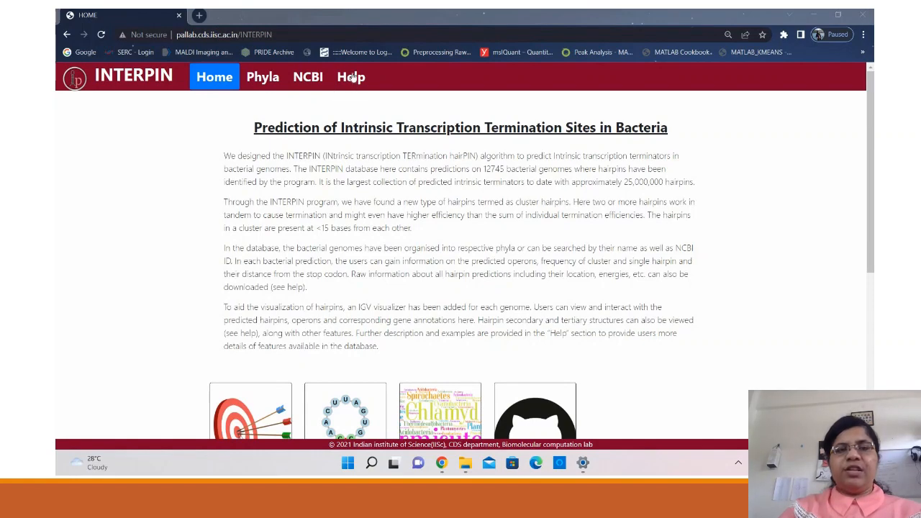
Read INTERPIN's Help page: webserver overview, navigation, Phyla guide and hairpin diagram.
left_click(351, 77)
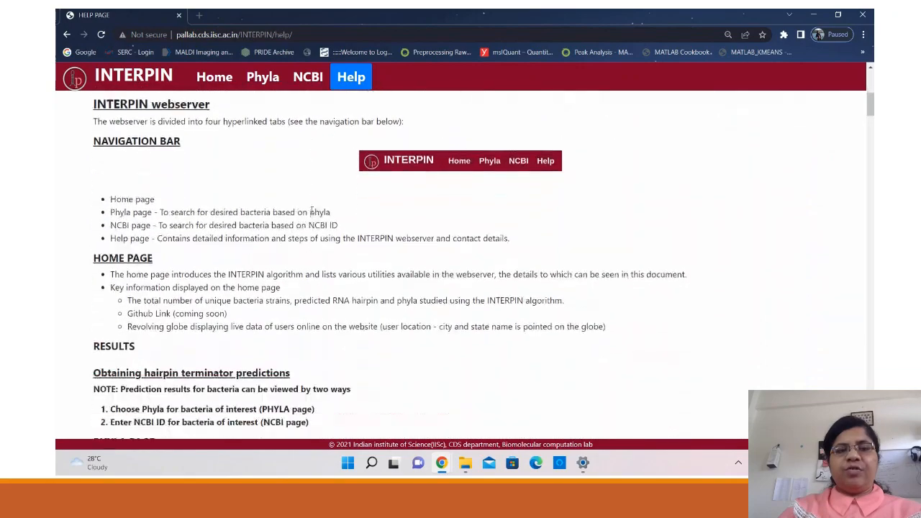
scroll("down", 3)
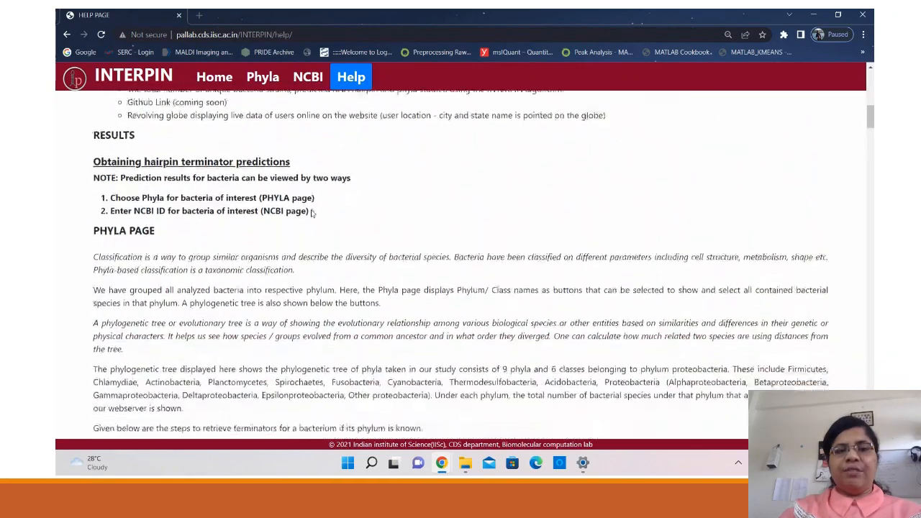
scroll("down", 3)
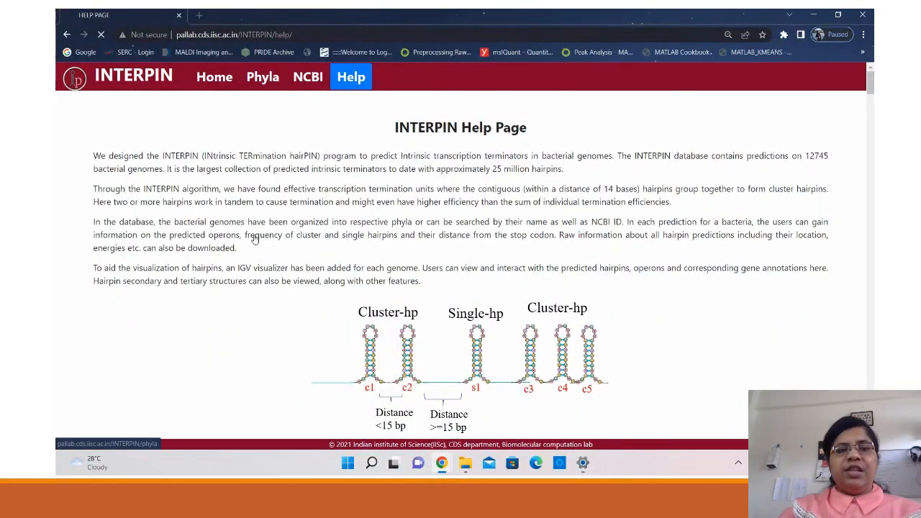
From Phyla, list Acidobacteria's 20 bacteria and open Acidisarcina polymorpha SBC82 in a new tab.
left_click(262, 77)
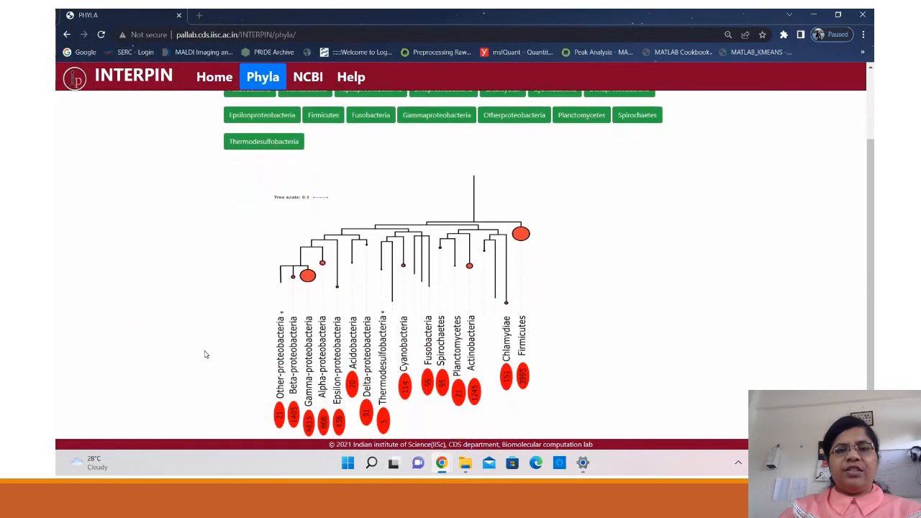
scroll("down", 3)
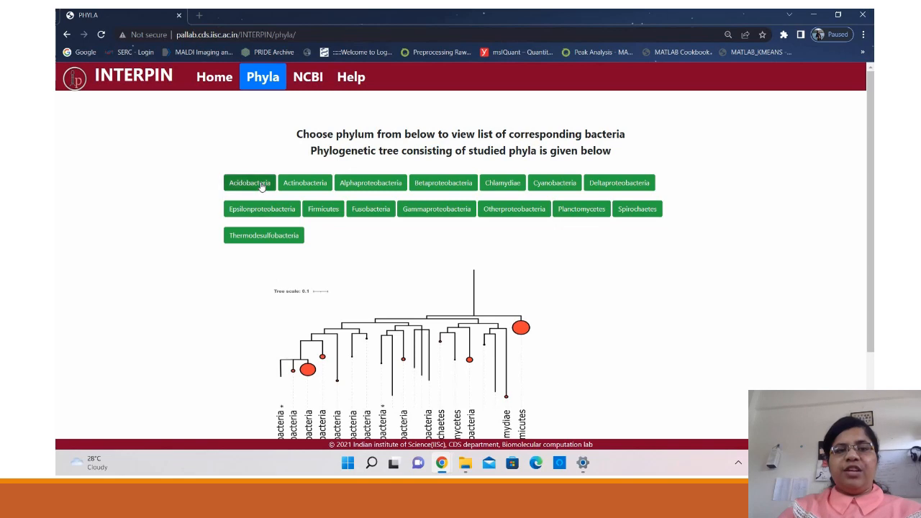
left_click(249, 182)
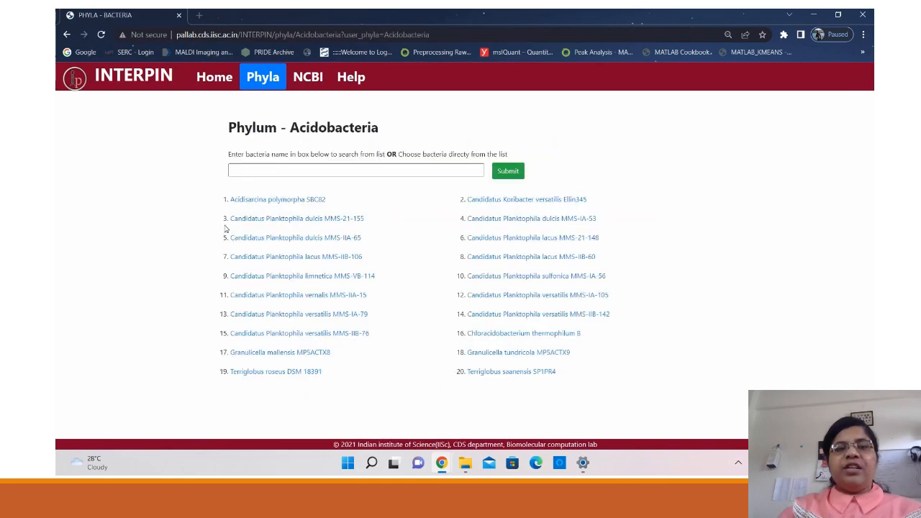
mouse_move(277, 200)
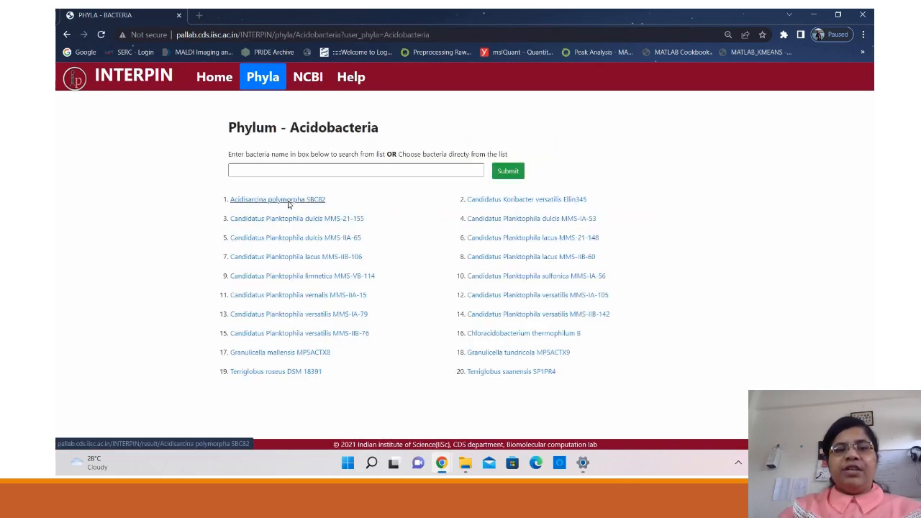
left_click(277, 200)
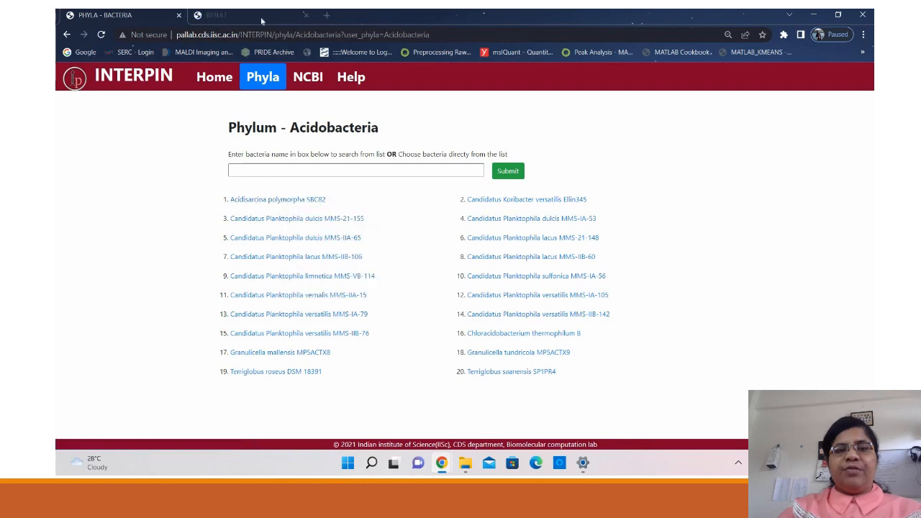
View Acidisarcina polymorpha SBC82's genome stats, hairpin counts and distance pie chart.
left_click(278, 199)
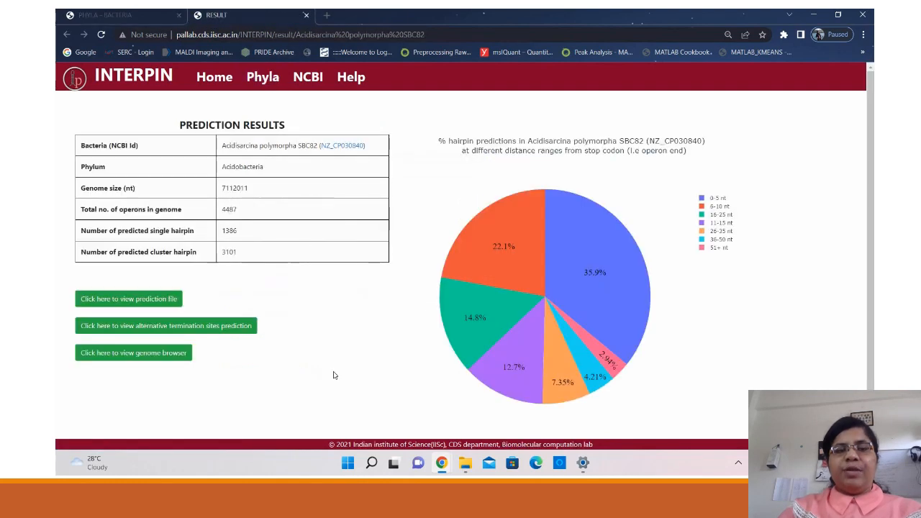
mouse_move(360, 244)
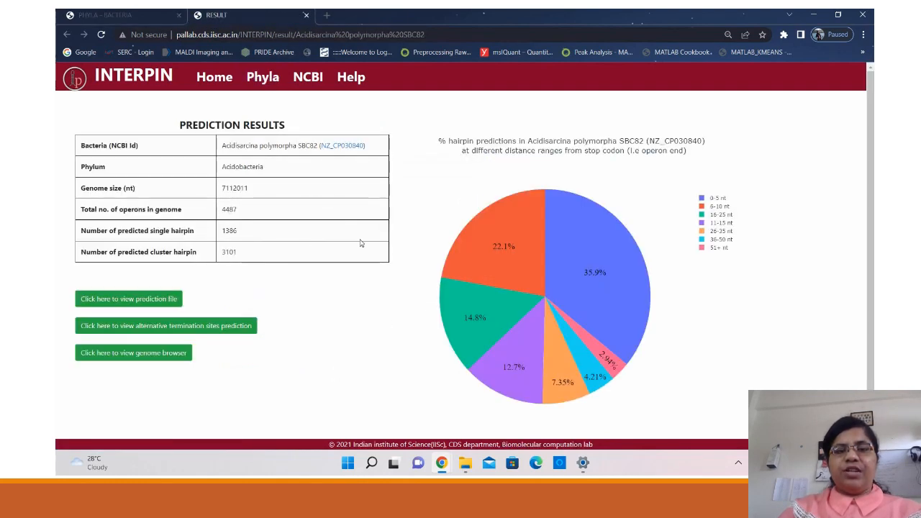
mouse_move(240, 102)
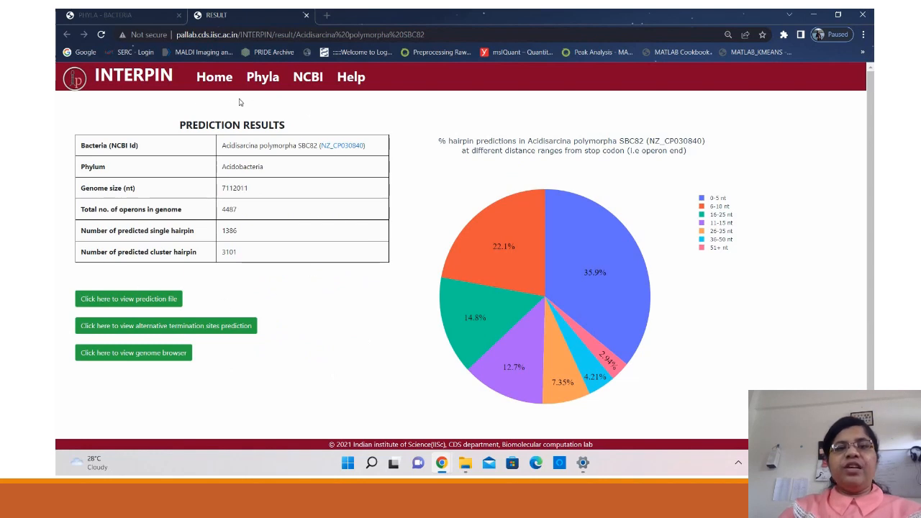
mouse_move(310, 168)
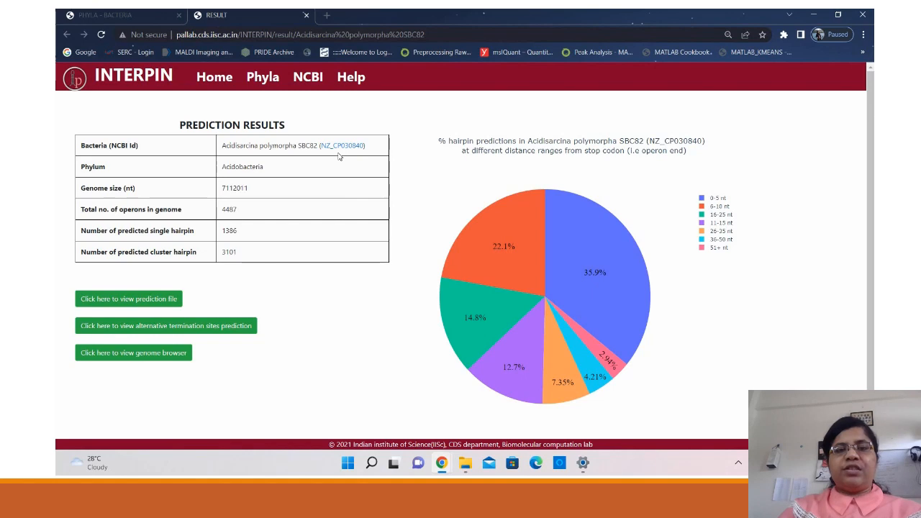
mouse_move(329, 172)
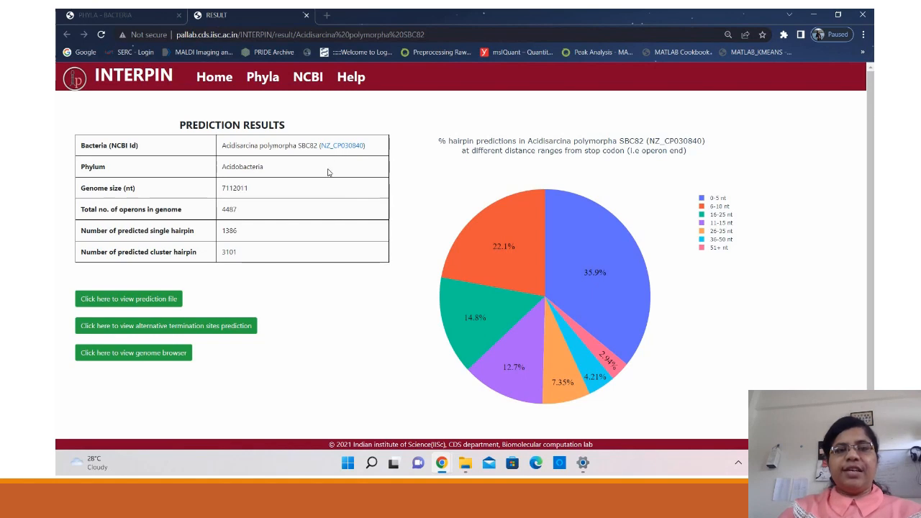
mouse_move(257, 262)
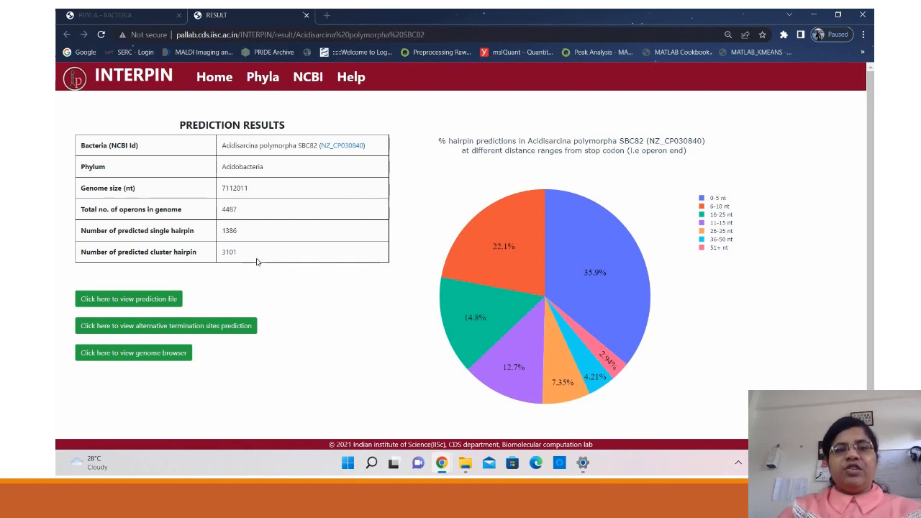
mouse_move(313, 252)
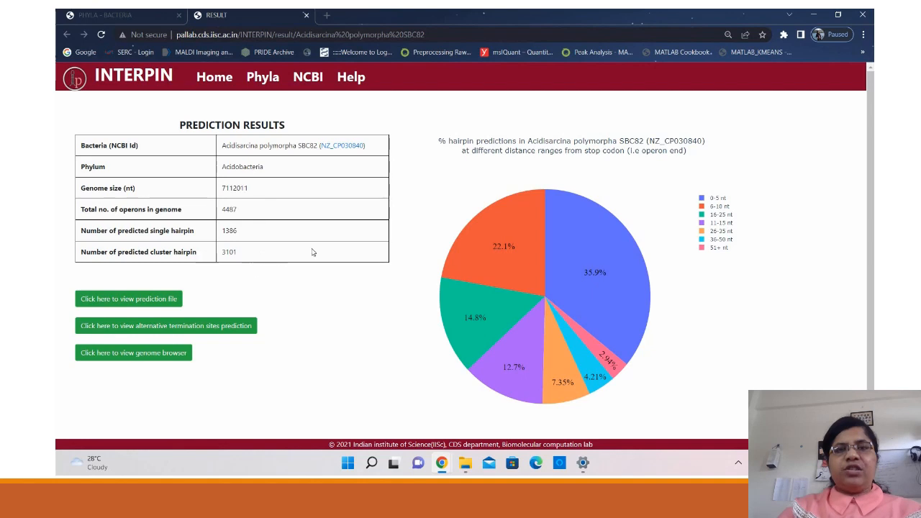
mouse_move(681, 279)
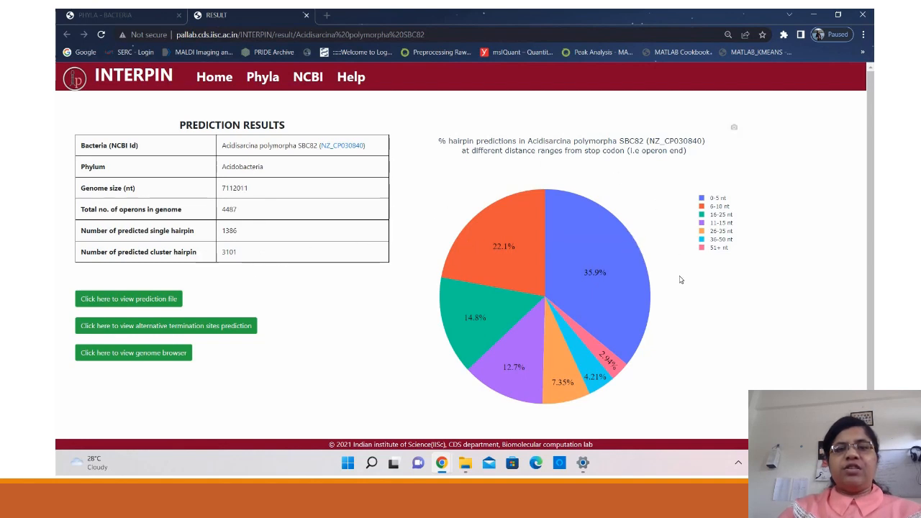
mouse_move(669, 234)
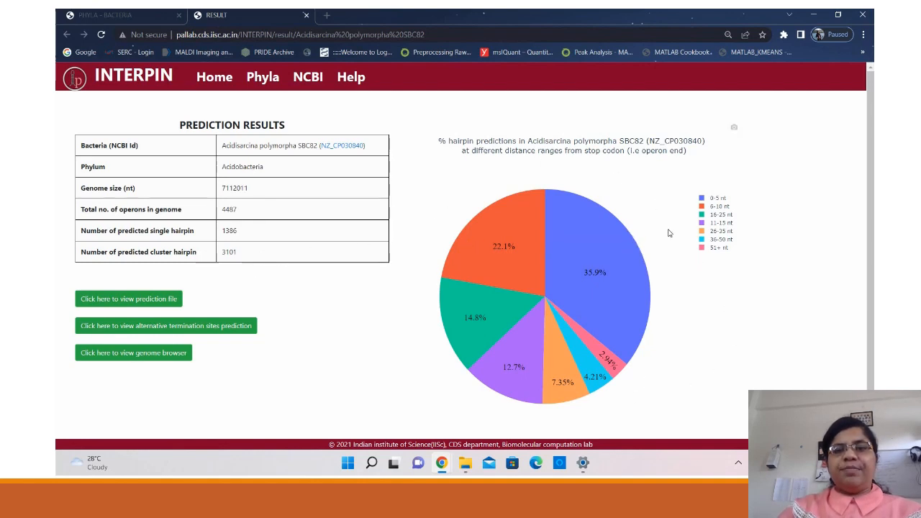
mouse_move(622, 247)
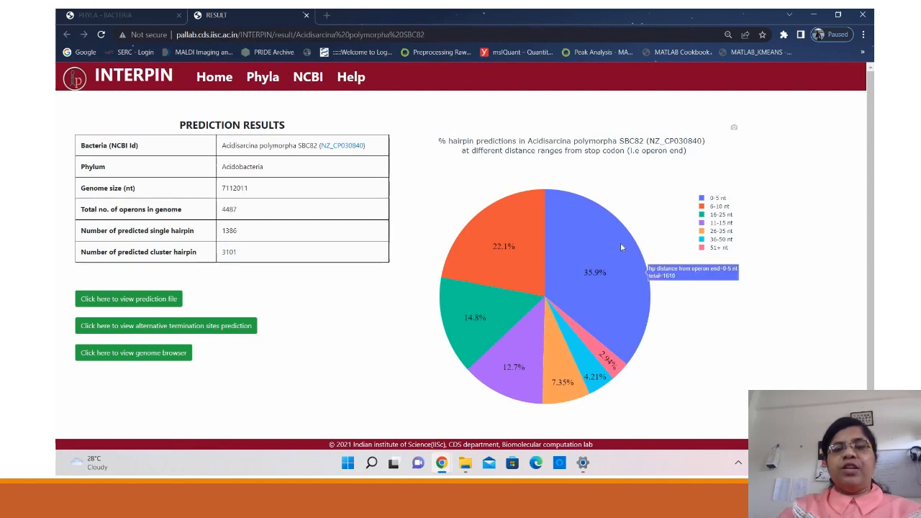
mouse_move(526, 221)
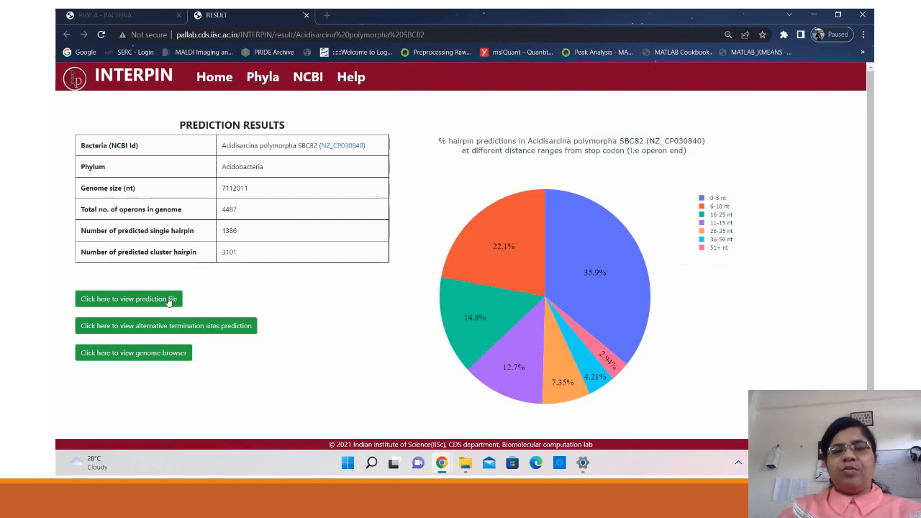
right_click(128, 299)
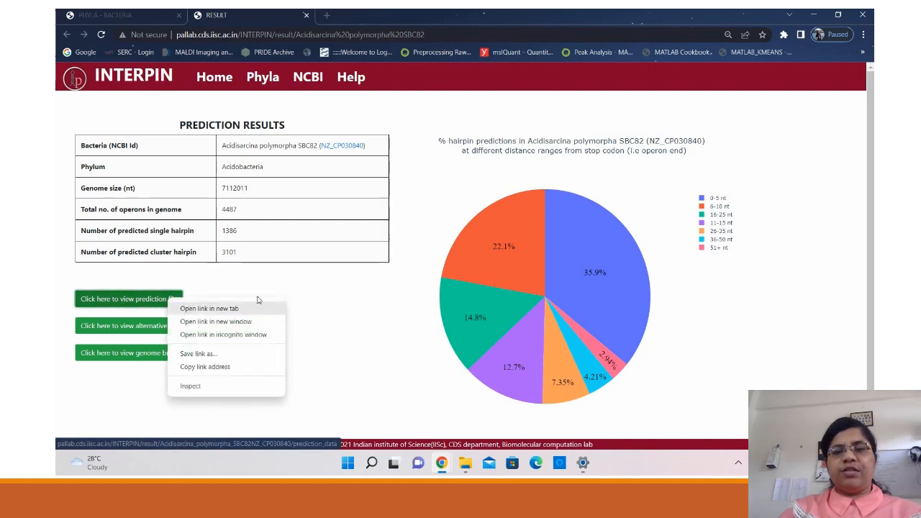
left_click(208, 308)
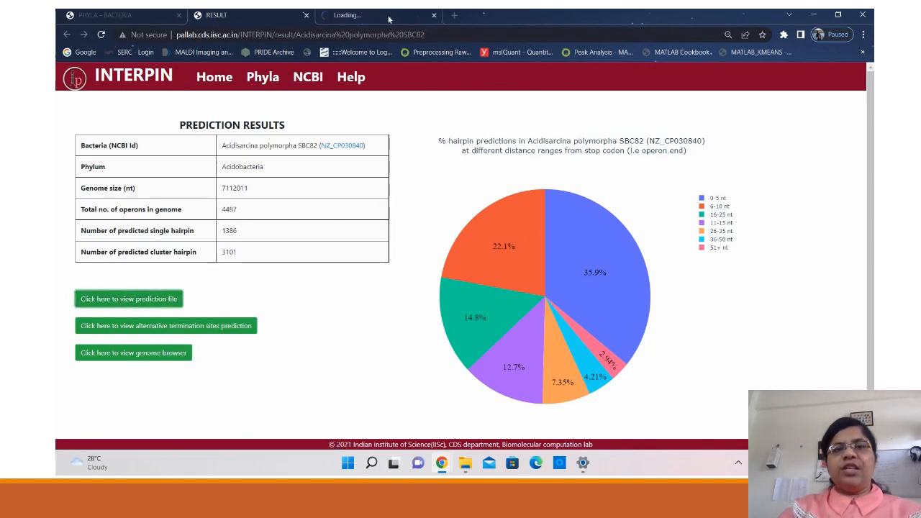
left_click(128, 299)
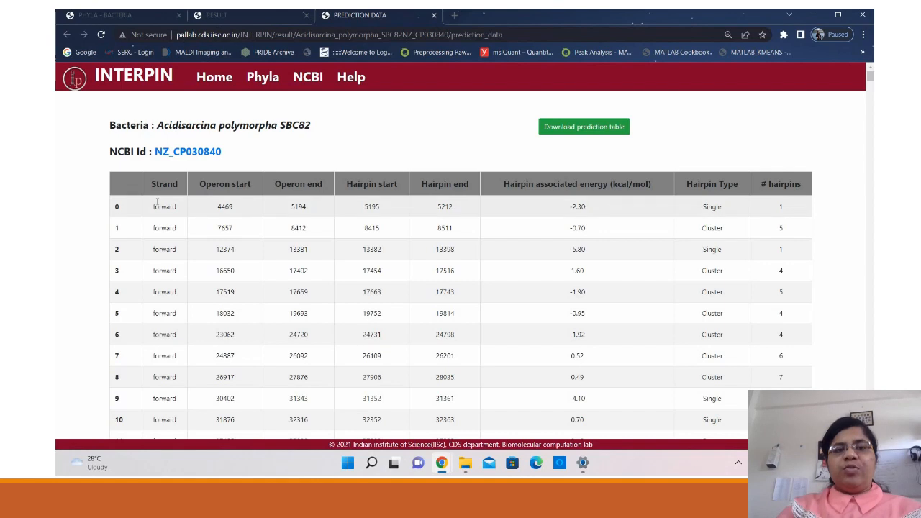
mouse_move(255, 208)
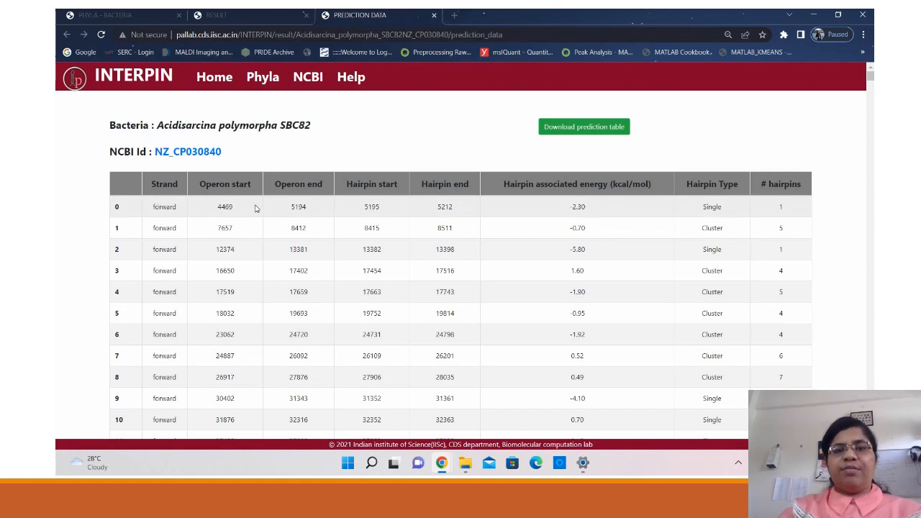
mouse_move(332, 192)
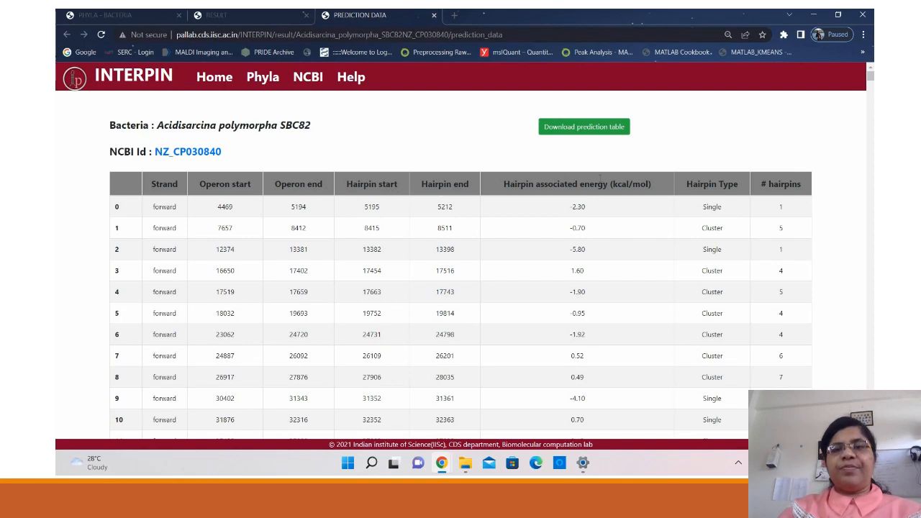
mouse_move(540, 178)
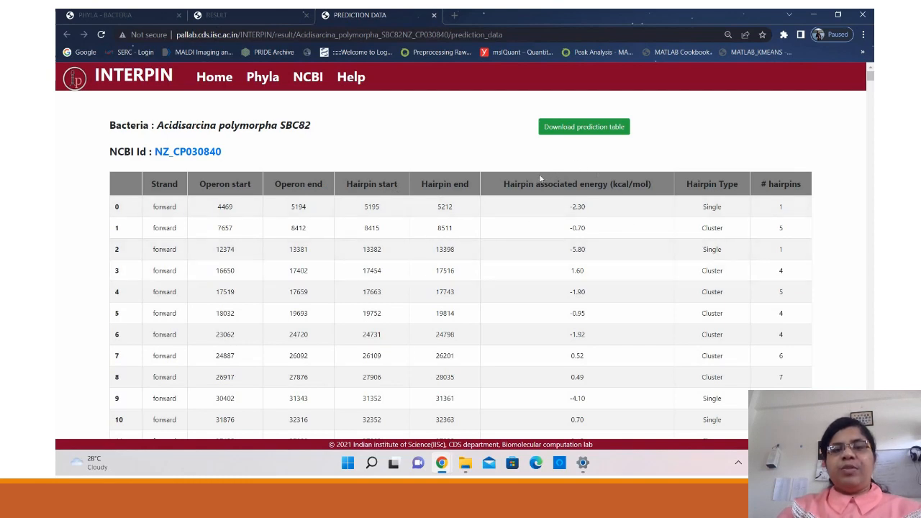
mouse_move(703, 203)
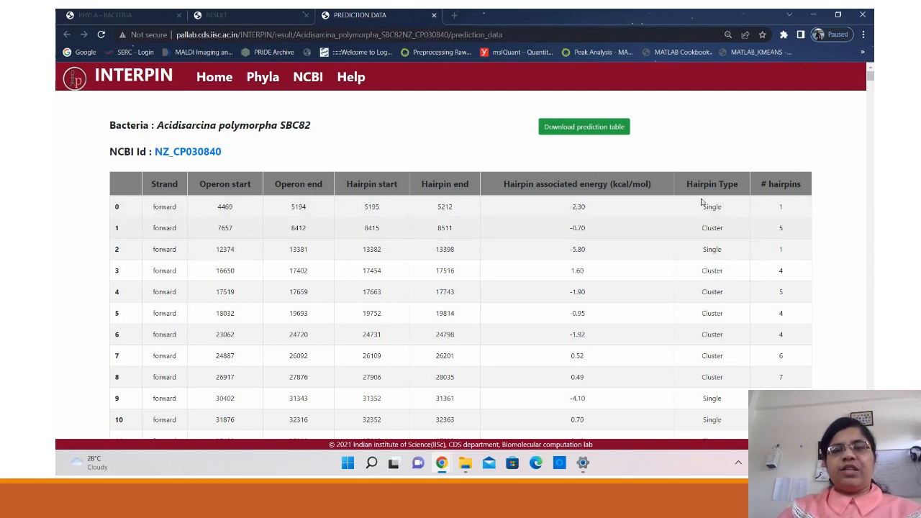
mouse_move(729, 234)
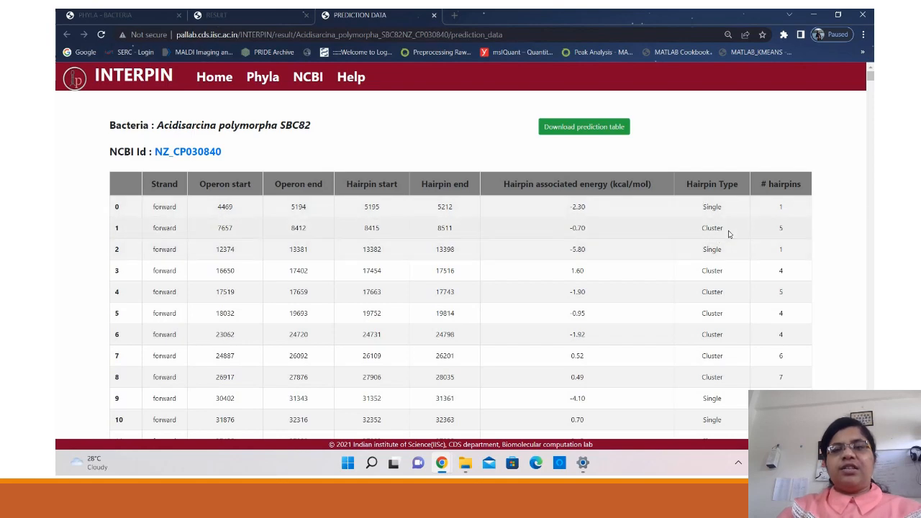
mouse_move(618, 281)
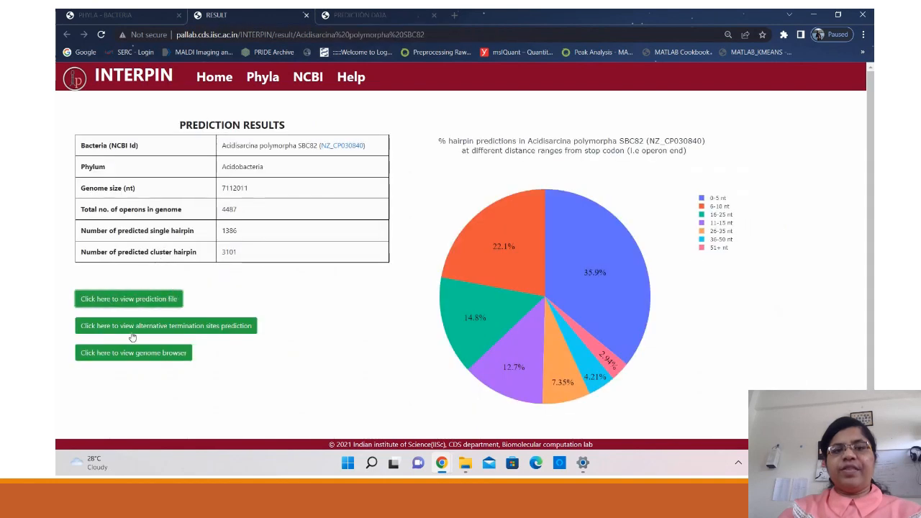
mouse_move(203, 338)
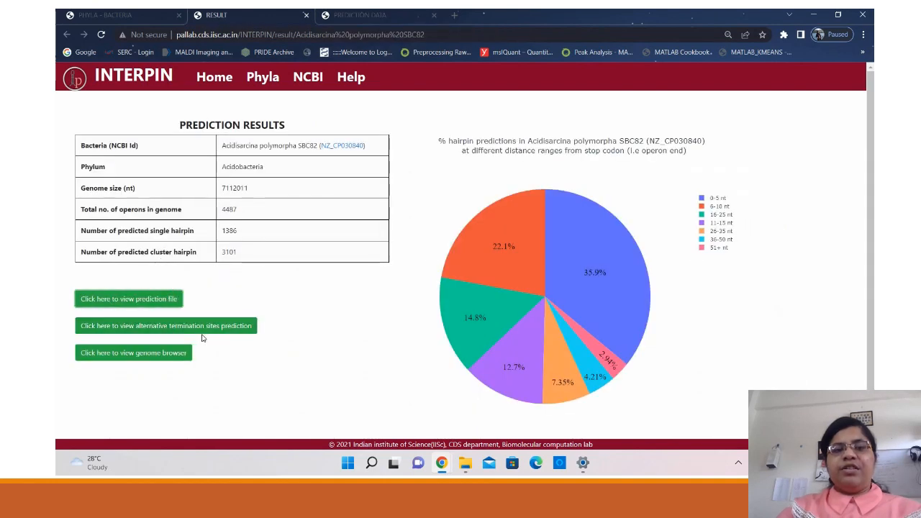
mouse_move(207, 367)
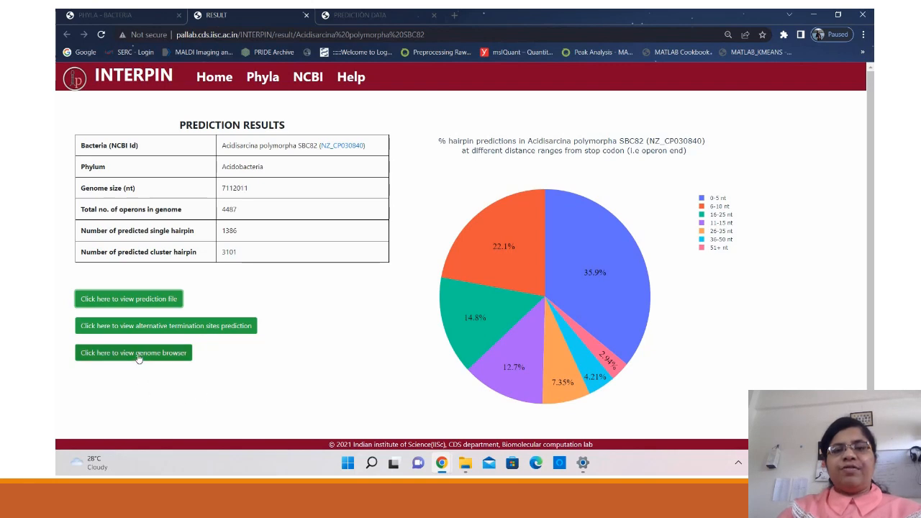
Open 'Click here to view genome browser' in a new IGV tab.
right_click(133, 352)
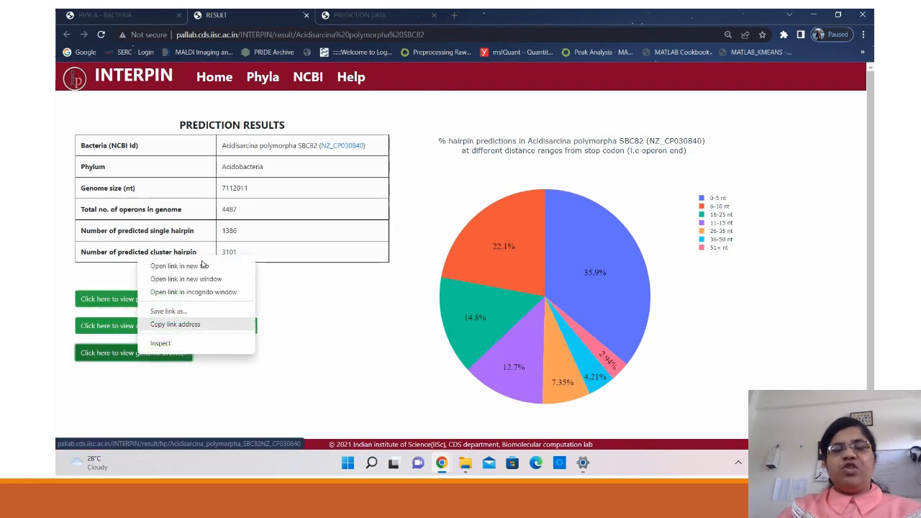
left_click(179, 266)
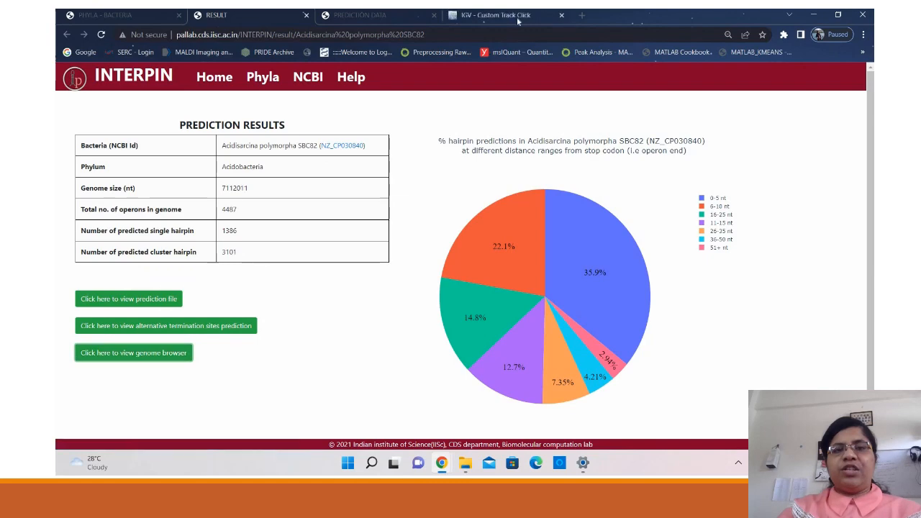
In IGV, zoom into a 47 kb region and select hairpin fs_671.
left_click(133, 353)
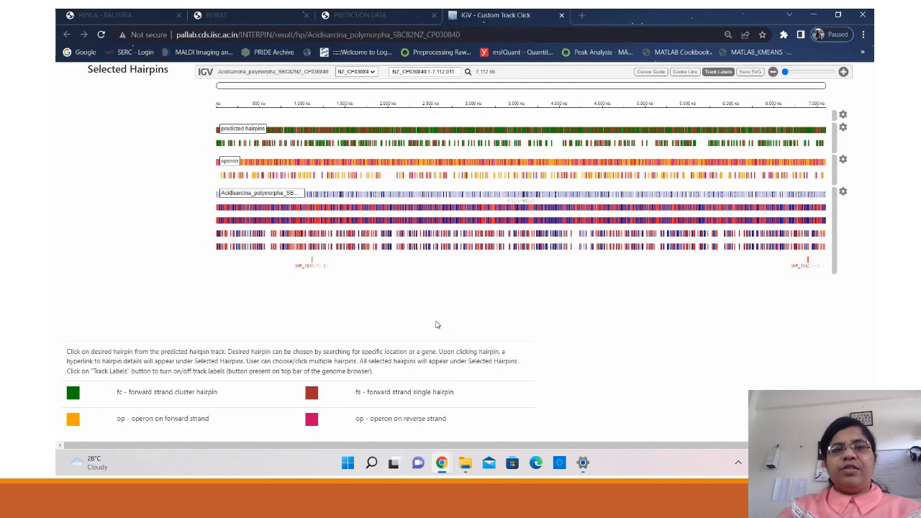
mouse_move(380, 309)
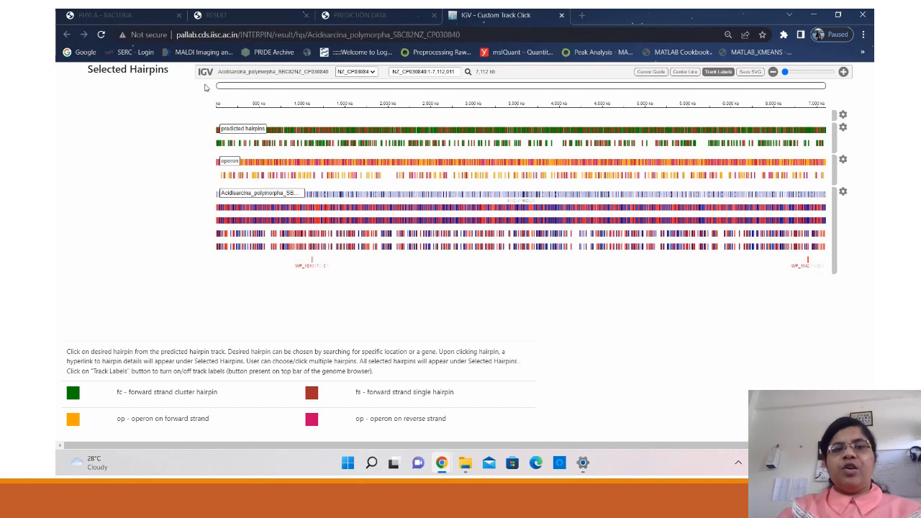
mouse_move(404, 85)
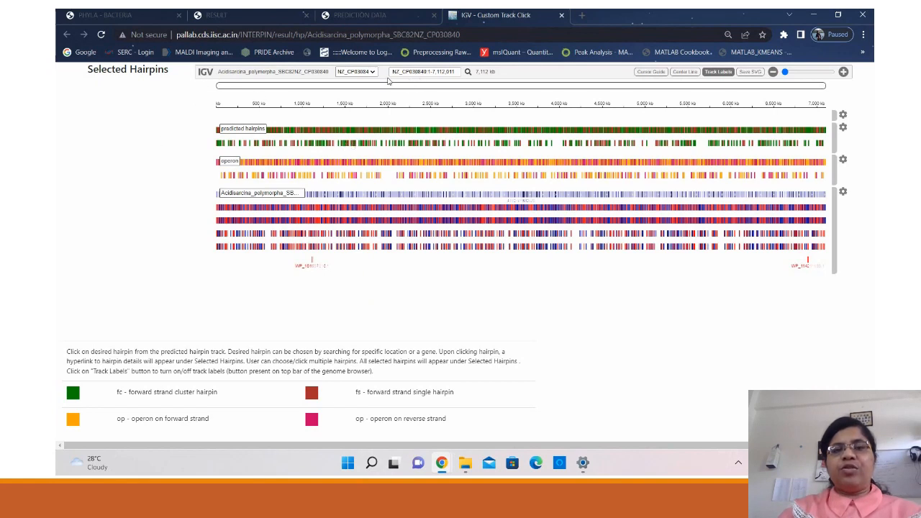
mouse_move(565, 85)
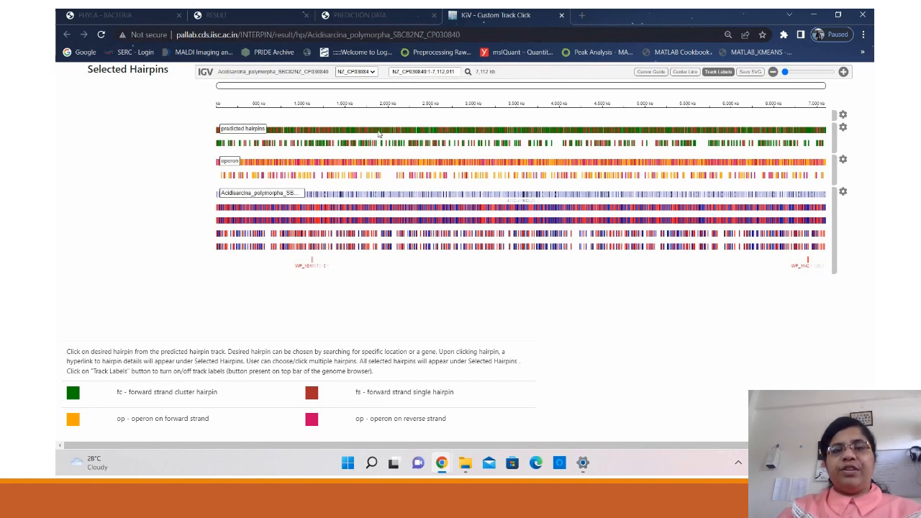
left_click_drag(354, 103, 439, 103)
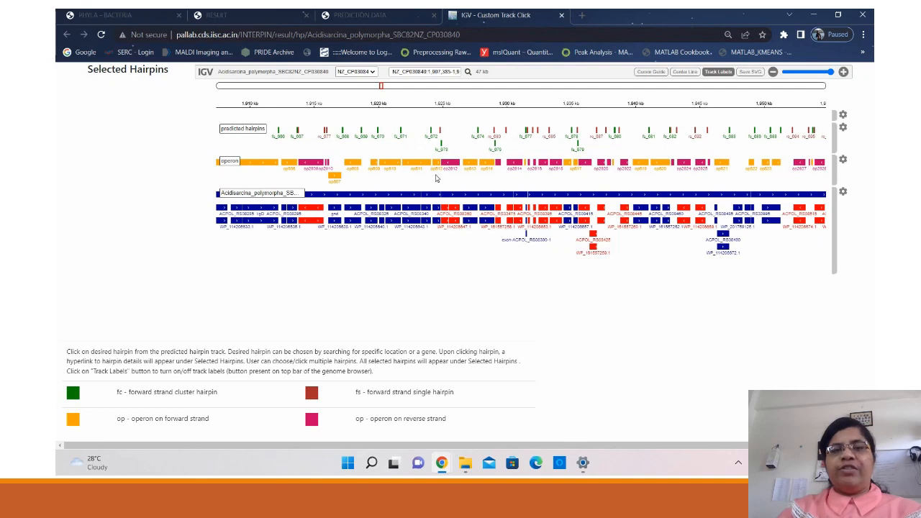
mouse_move(400, 142)
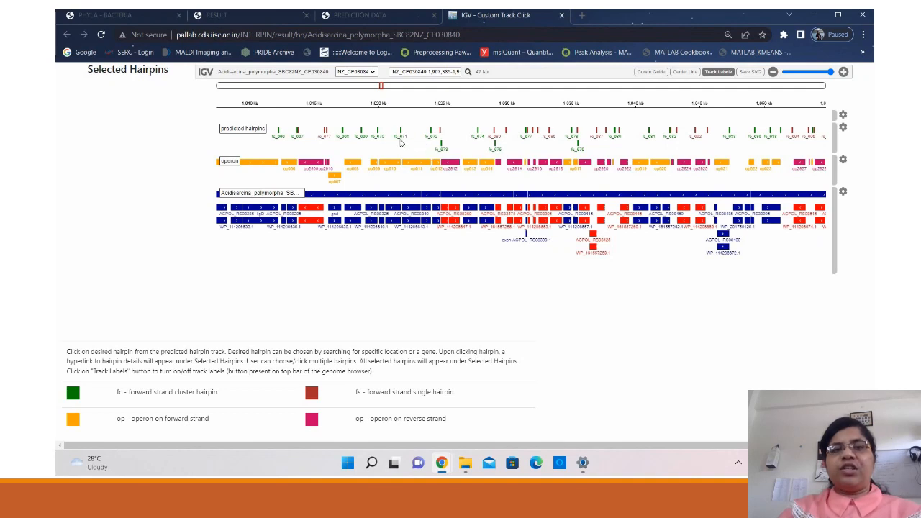
mouse_move(401, 142)
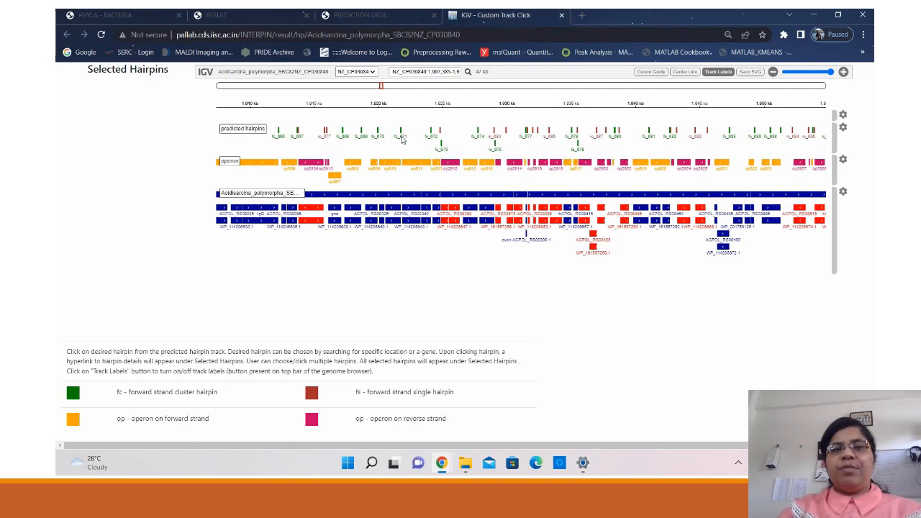
left_click(400, 135)
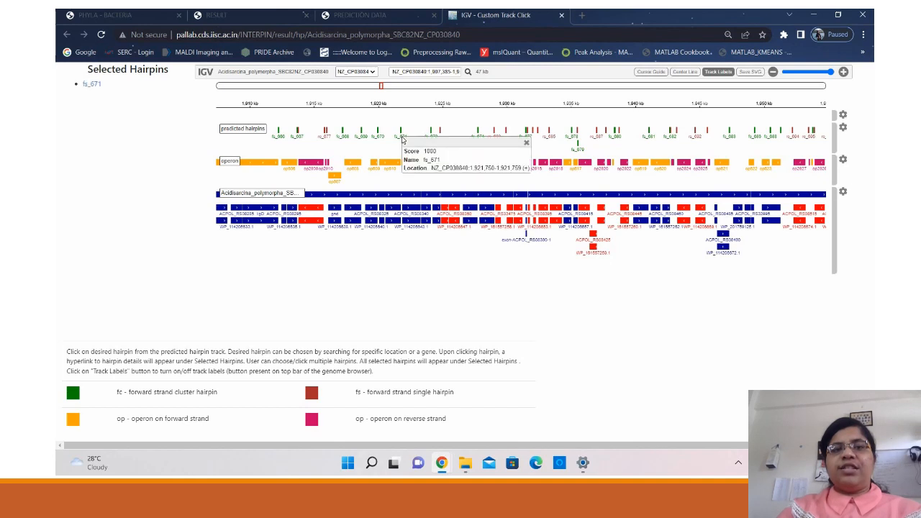
mouse_move(391, 167)
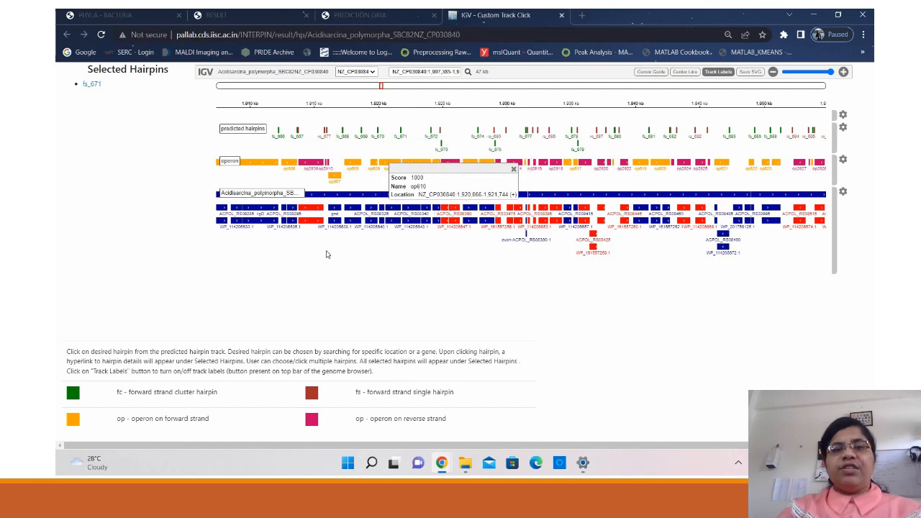
mouse_move(138, 135)
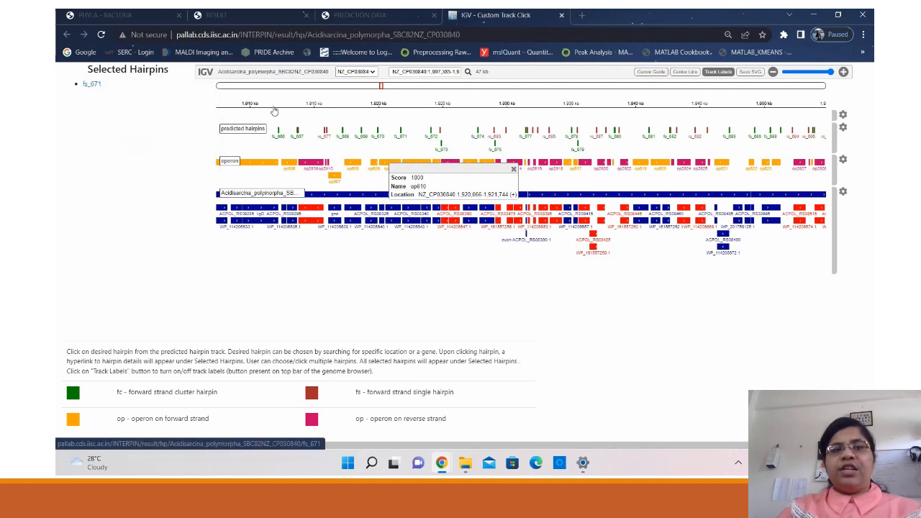
Open fs_671's sequence and 2D structure page, and its RNAComposer 3D model in a new tab.
left_click(91, 84)
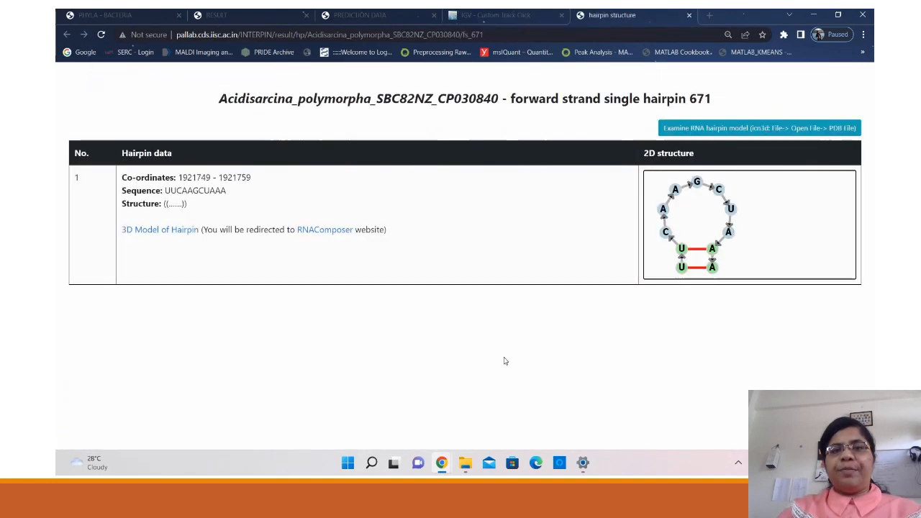
mouse_move(235, 139)
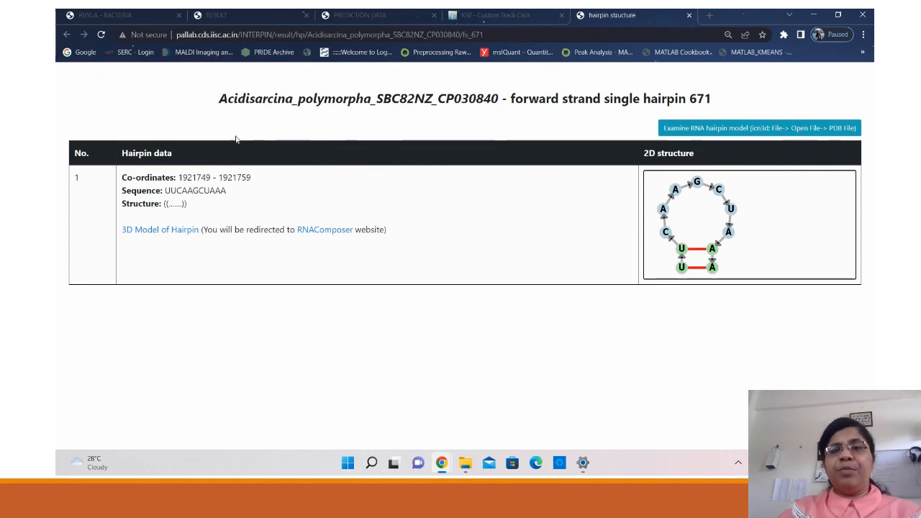
mouse_move(292, 243)
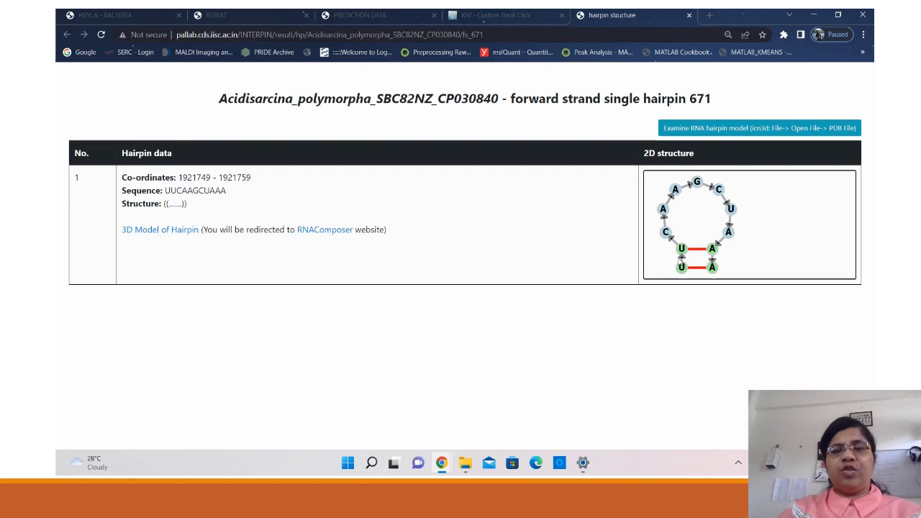
mouse_move(483, 258)
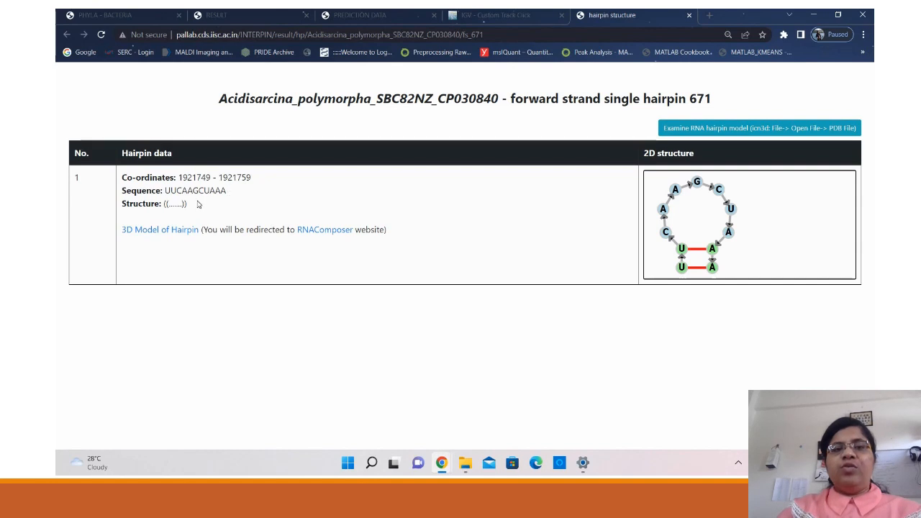
mouse_move(176, 232)
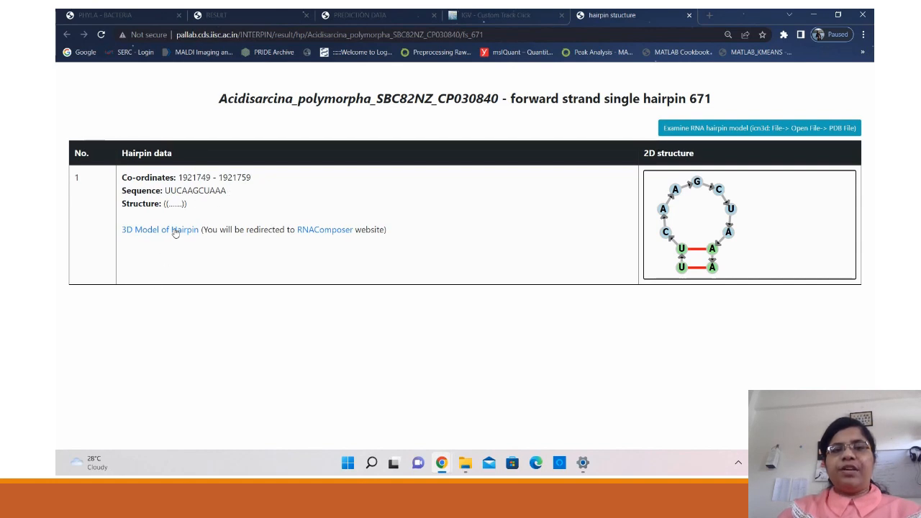
right_click(172, 229)
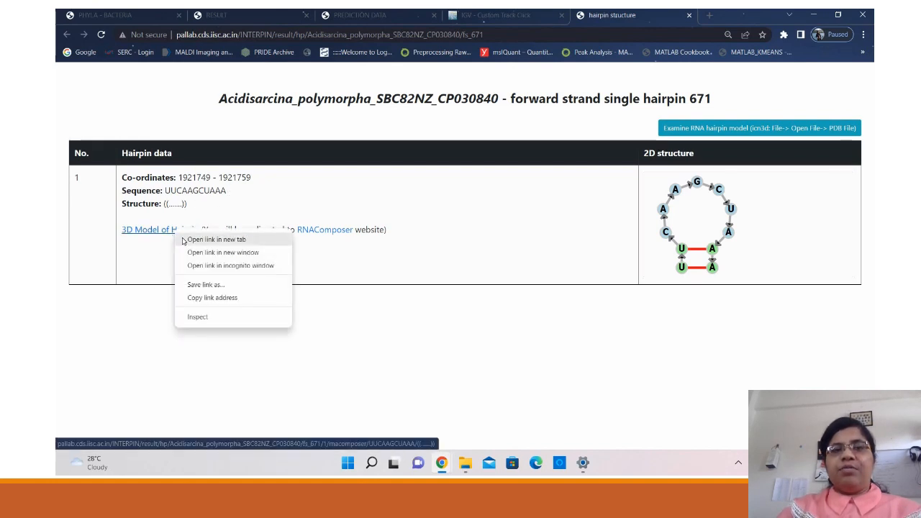
left_click(216, 239)
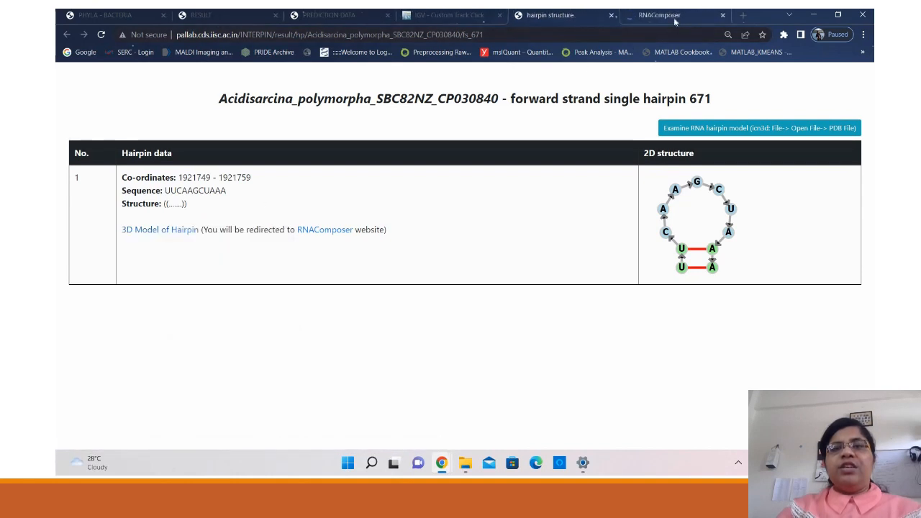
Rotate hairpin fs_671's JSmol 3D model on the RNAComposer results page.
left_click(159, 230)
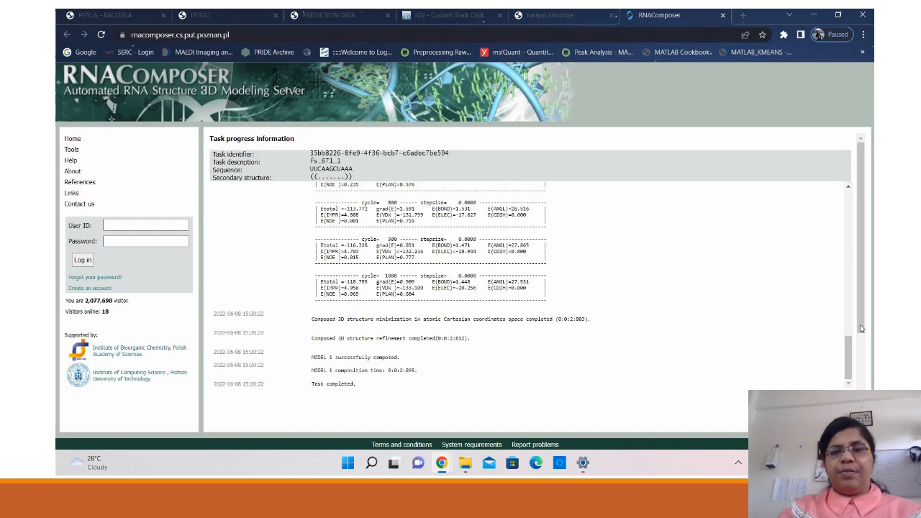
scroll("down", 3)
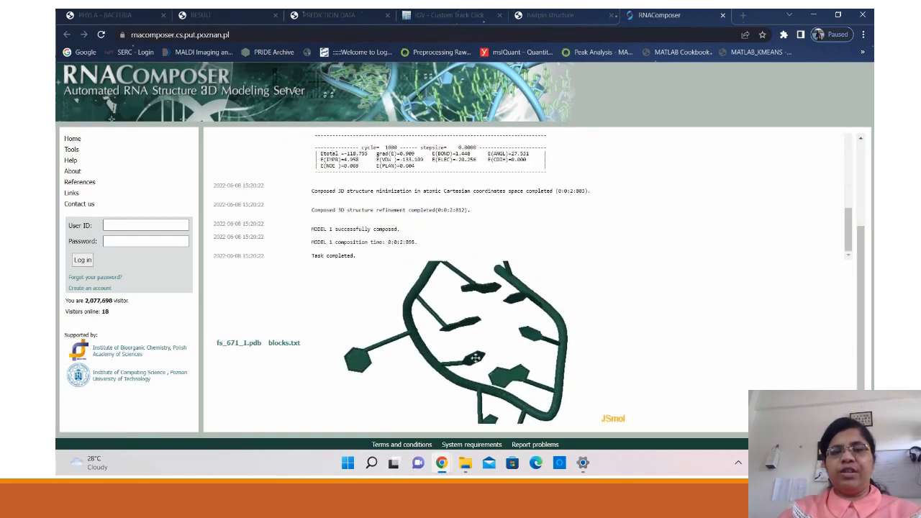
left_click_drag(475, 358, 481, 308)
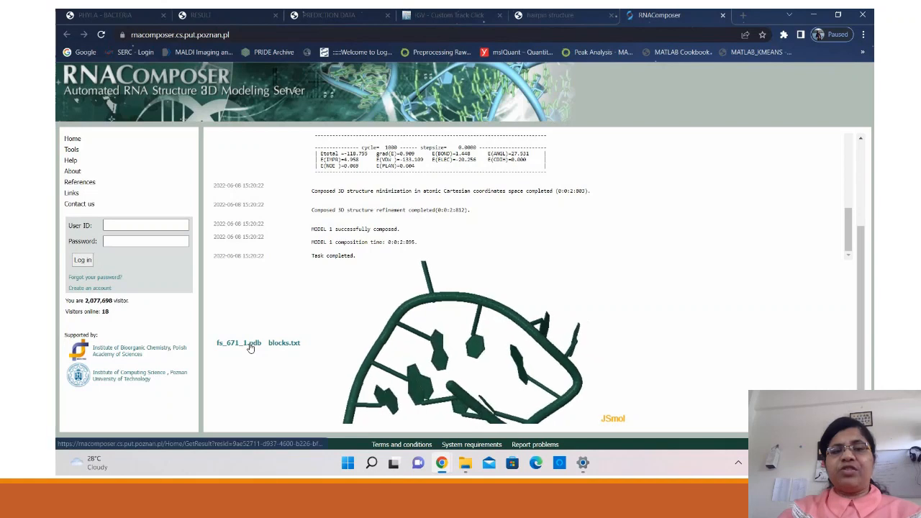
Save fs_671_1.pdb, then examine the RNA hairpin model from the hairpin 671 page.
right_click(239, 343)
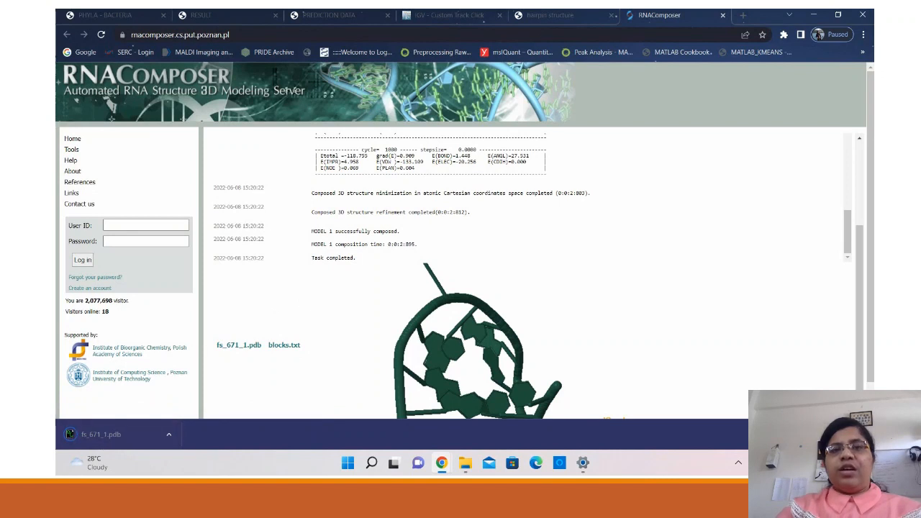
left_click(548, 15)
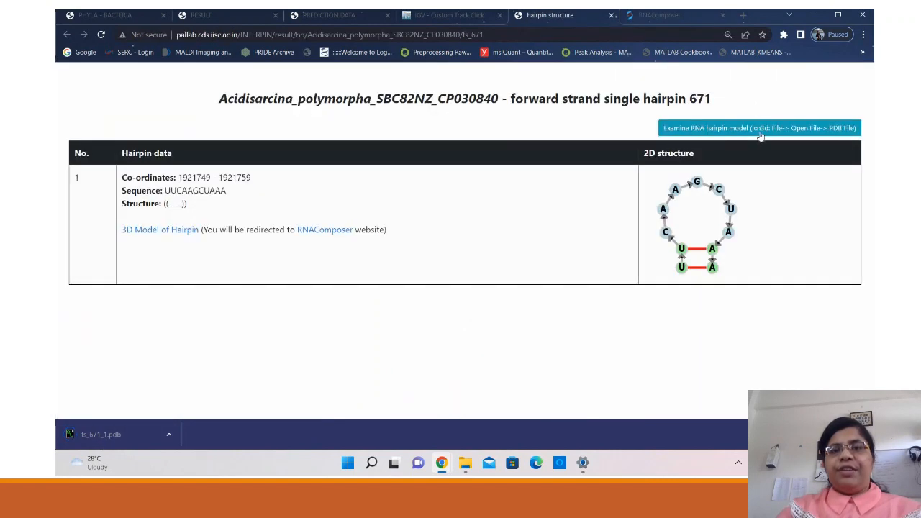
left_click(760, 129)
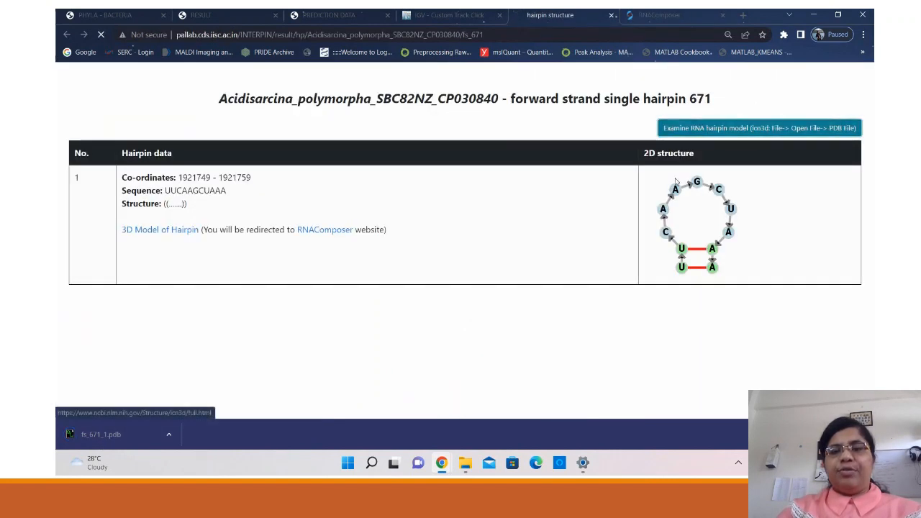